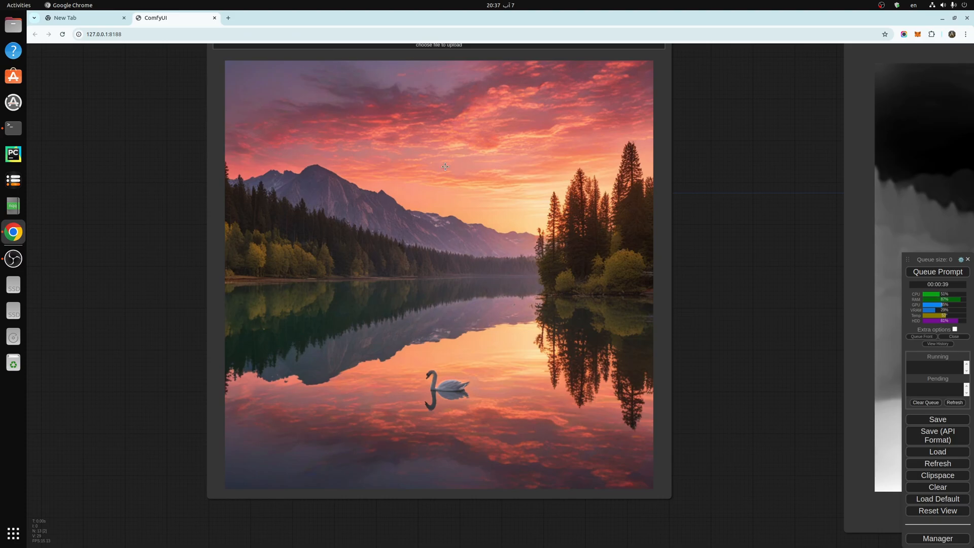
mouse_move(512, 219)
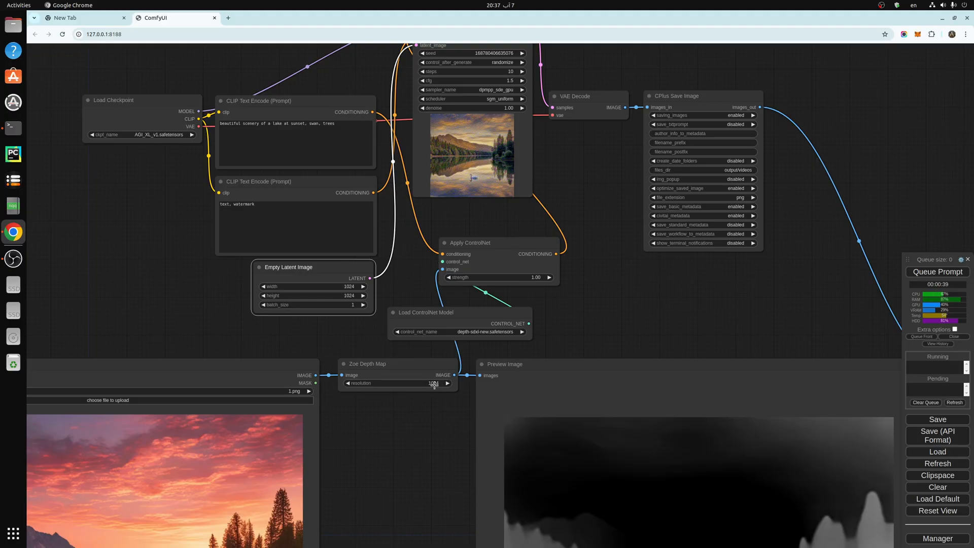
click(429, 382)
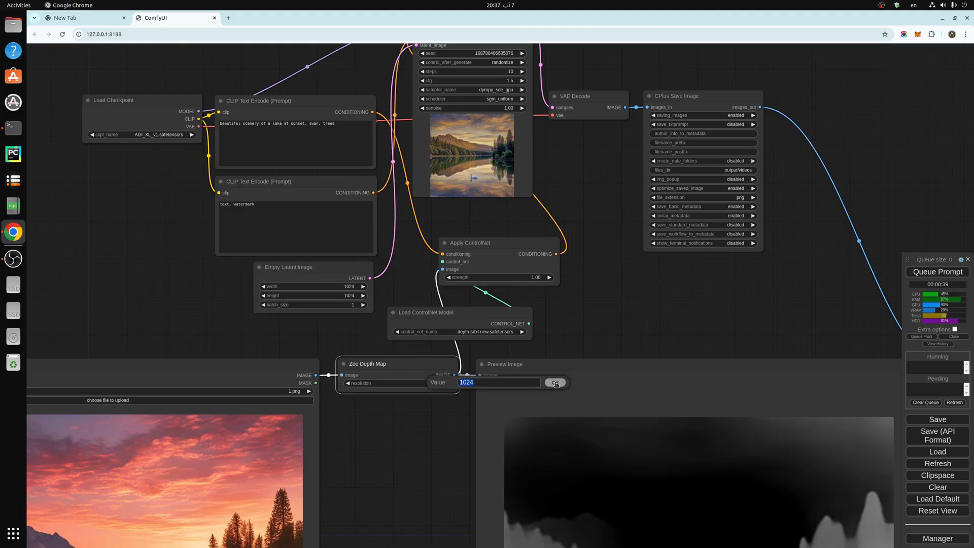
click(553, 381)
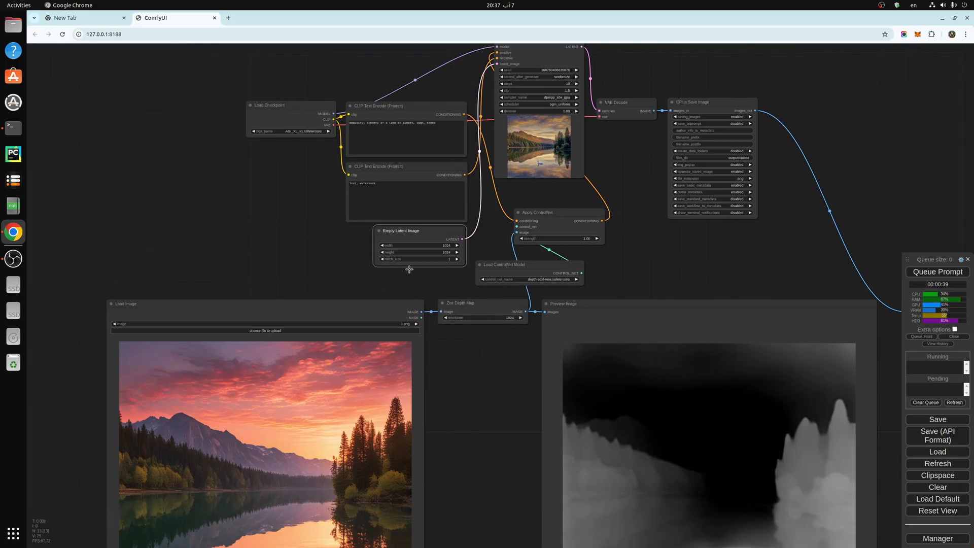
mouse_move(408, 295)
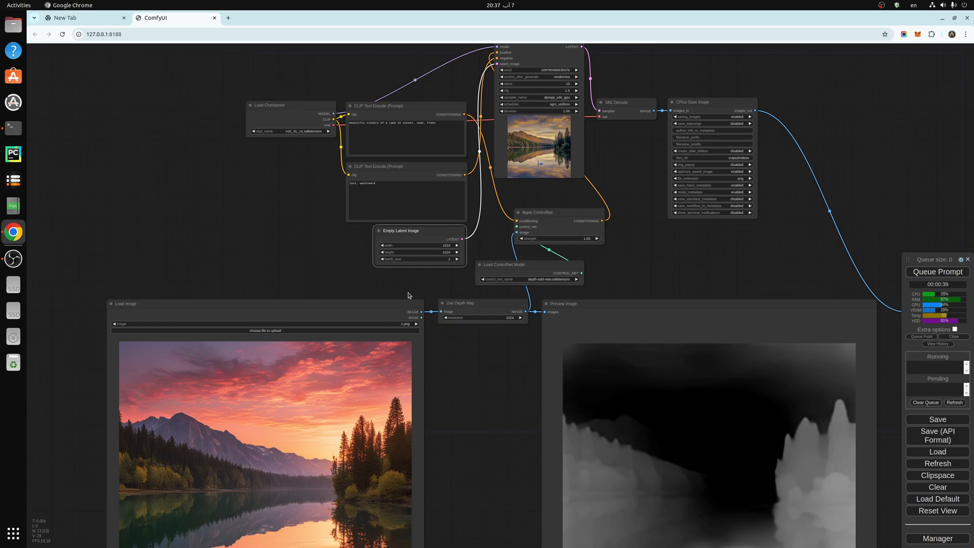
mouse_move(486, 400)
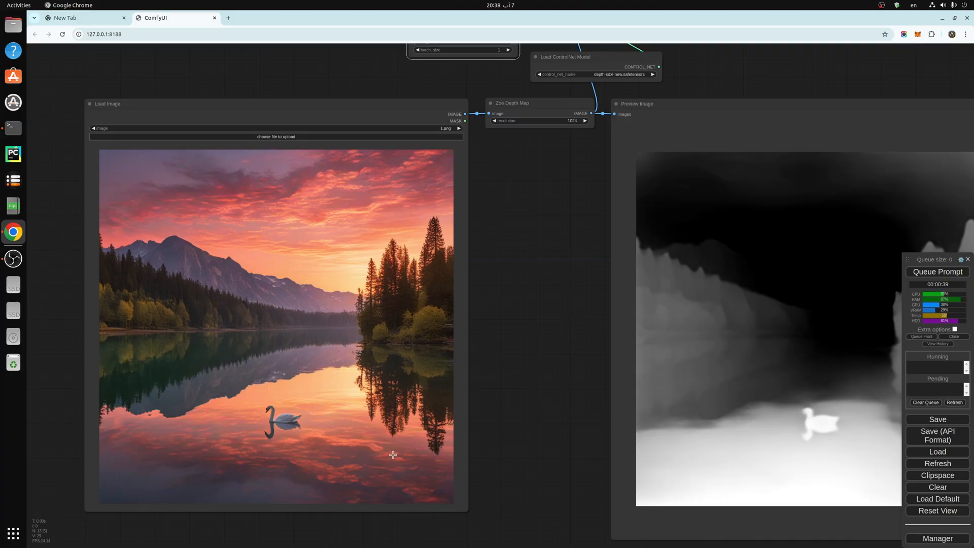
mouse_move(380, 197)
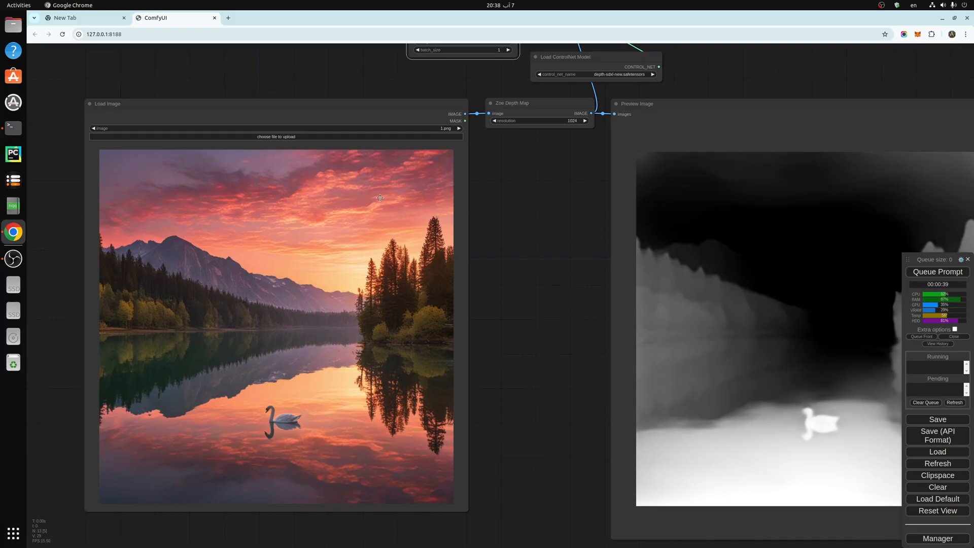
mouse_move(335, 304)
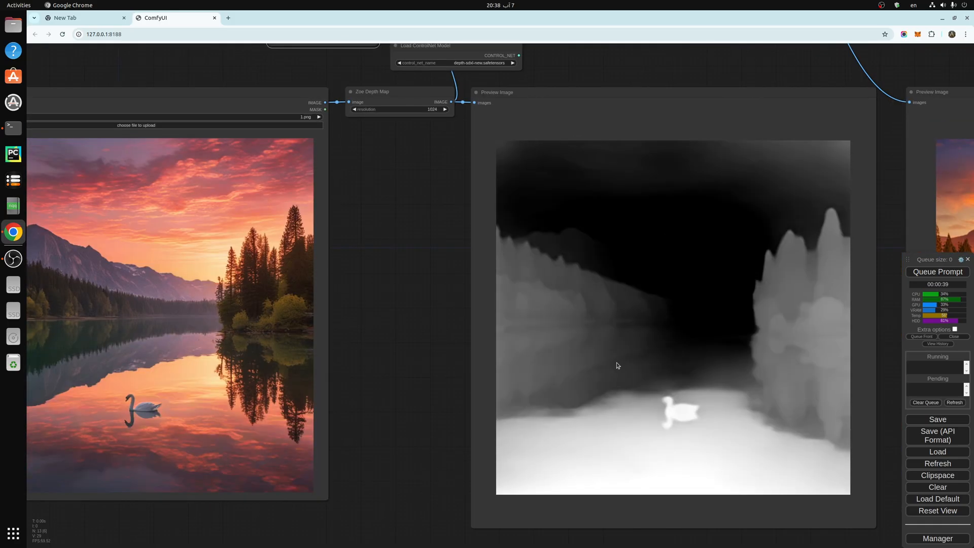
mouse_move(676, 413)
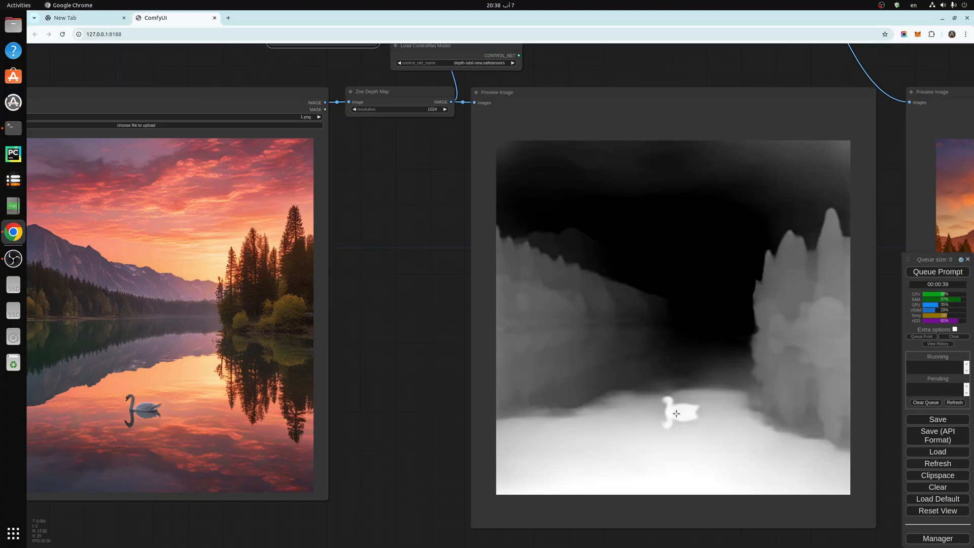
mouse_move(700, 408)
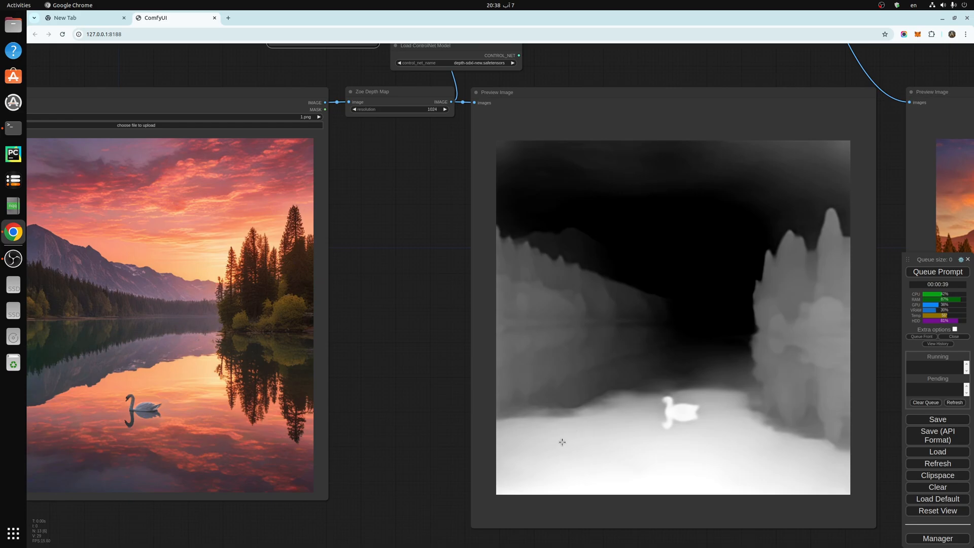
mouse_move(803, 347)
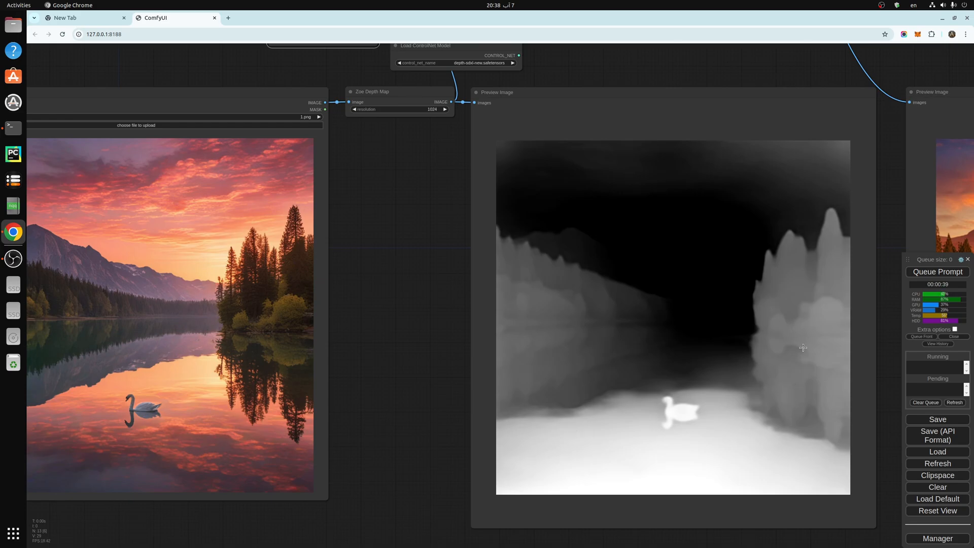
mouse_move(561, 233)
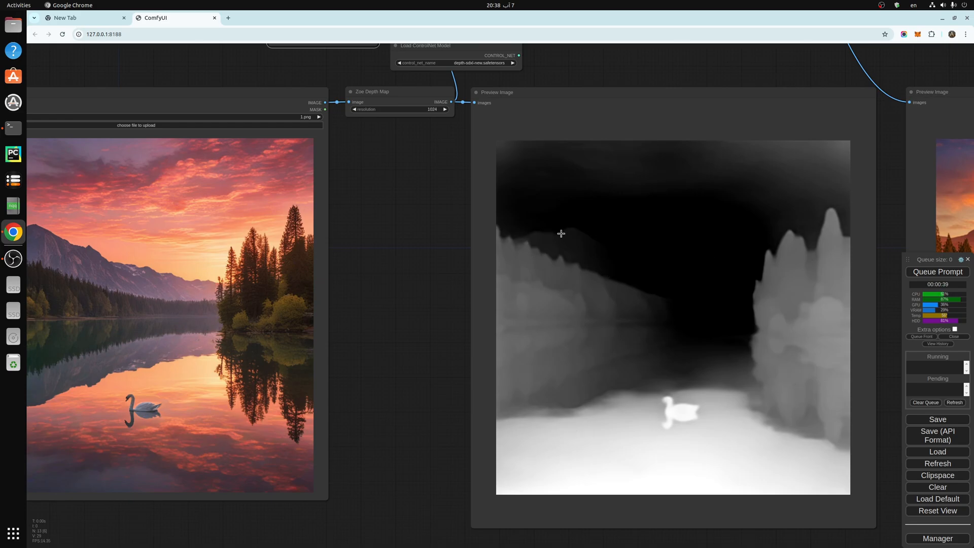
mouse_move(539, 235)
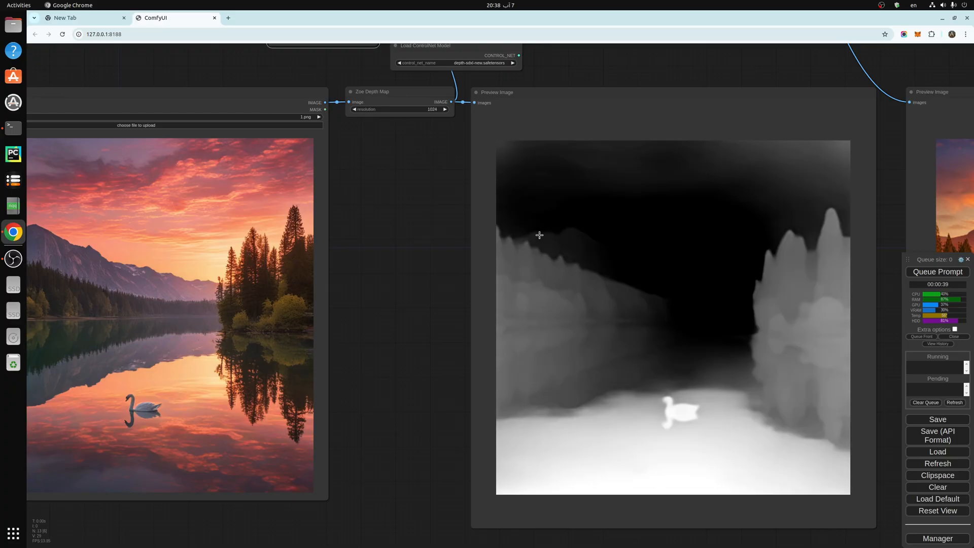
mouse_move(558, 243)
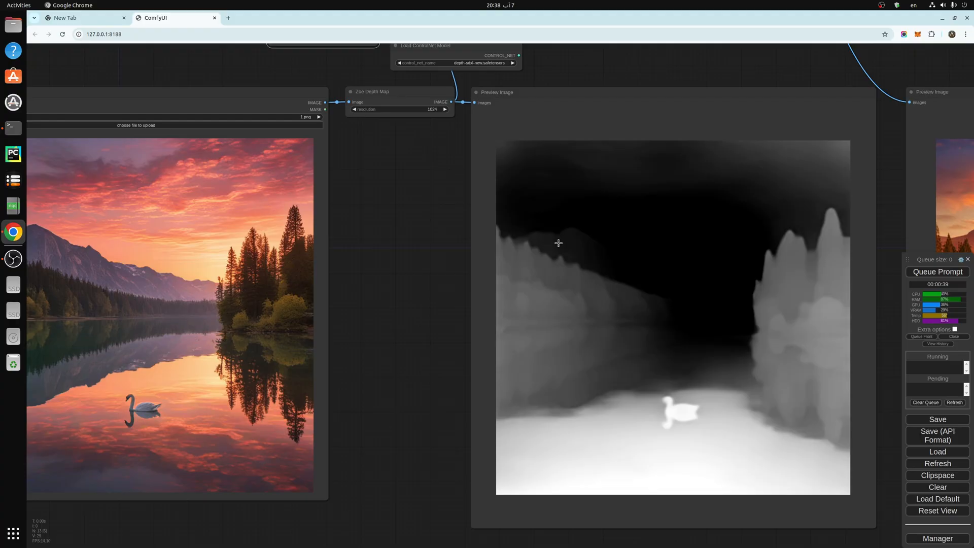
mouse_move(665, 192)
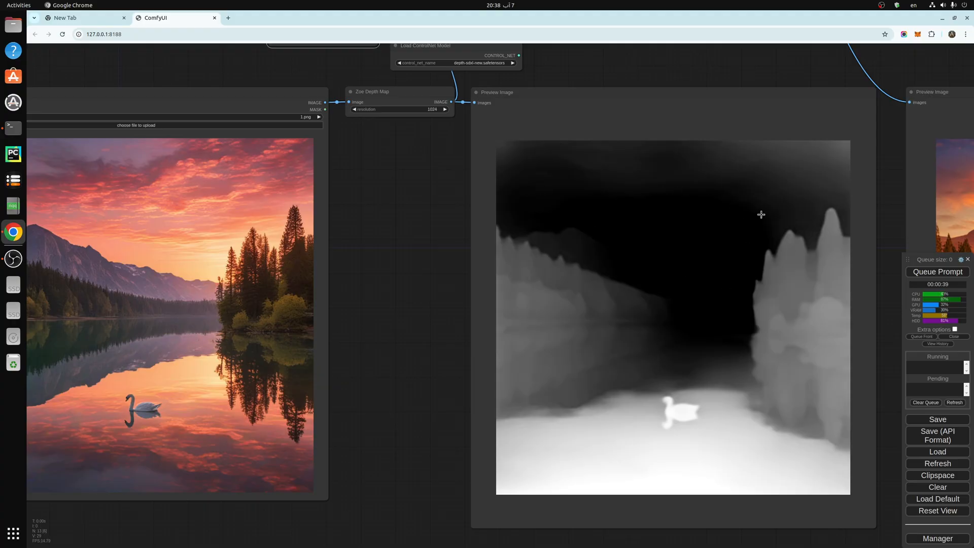
mouse_move(609, 281)
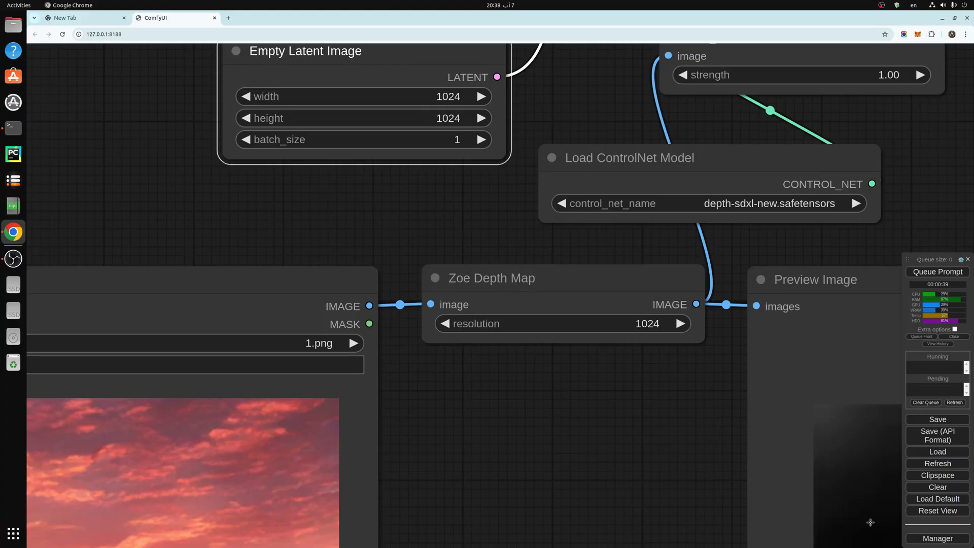
click(937, 537)
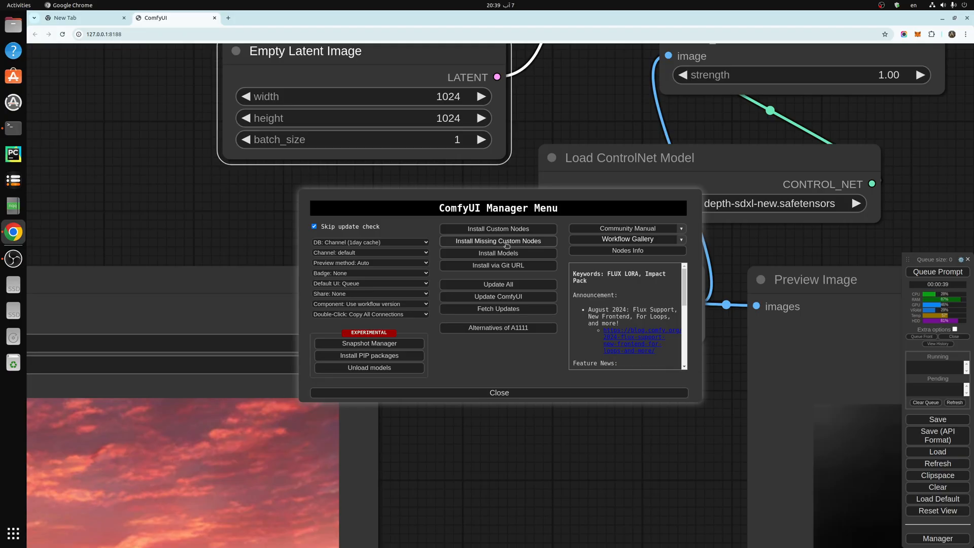
click(499, 393)
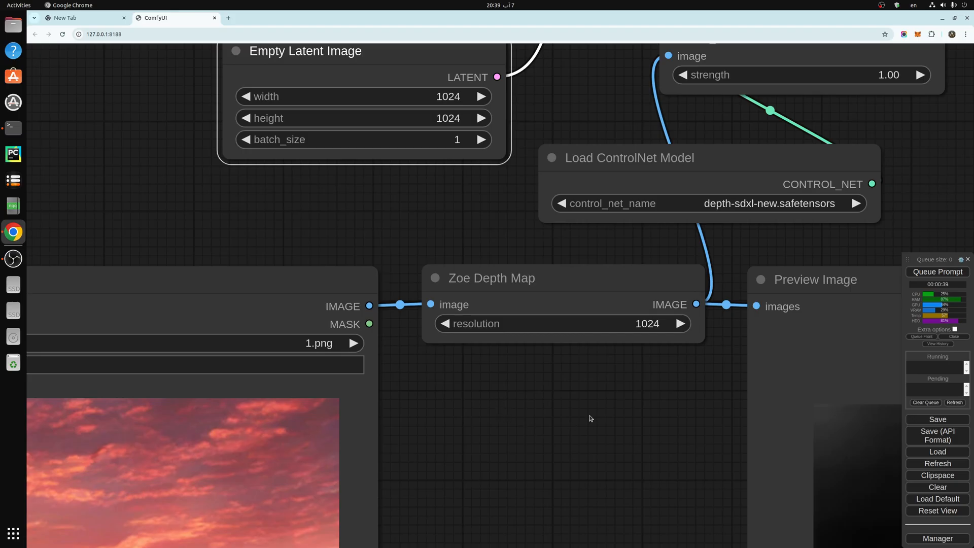
mouse_move(549, 385)
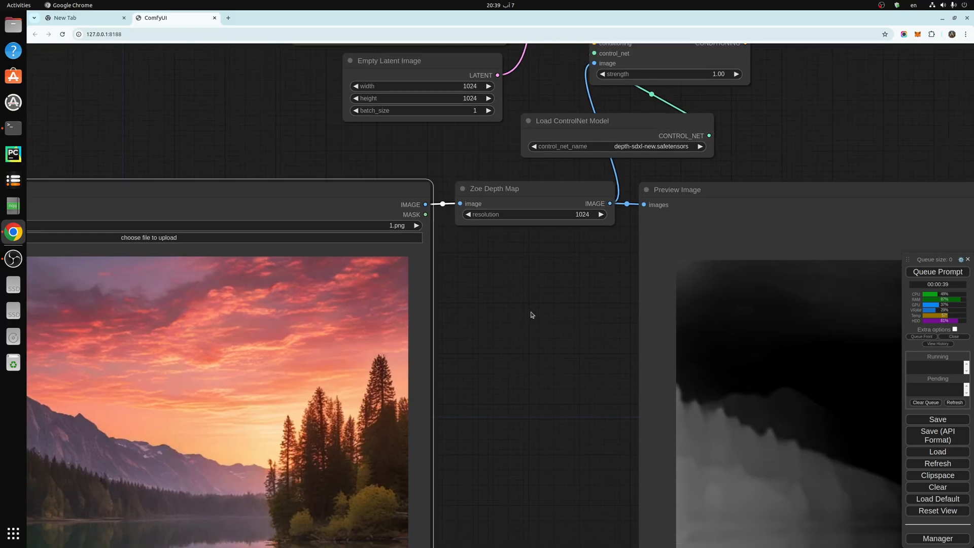
drag(531, 315, 501, 445)
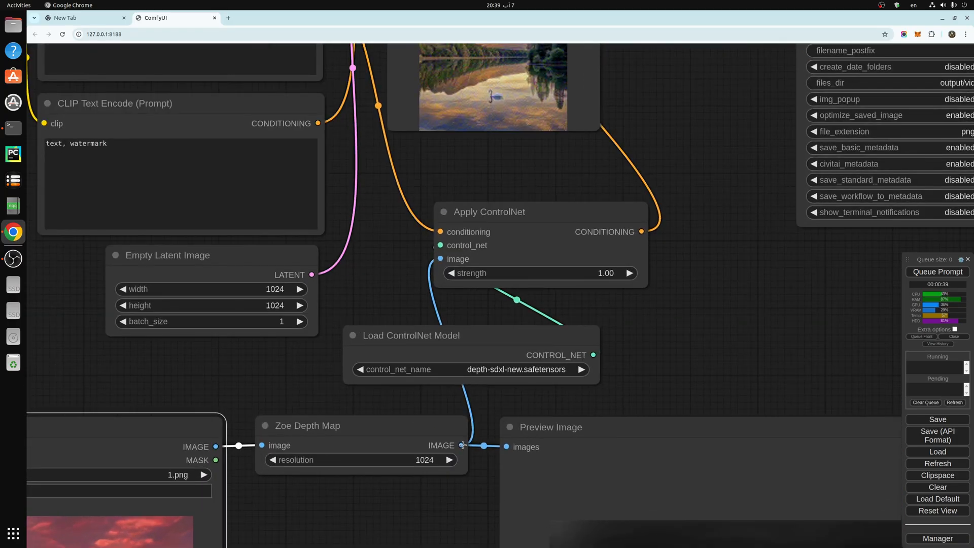
mouse_move(318, 445)
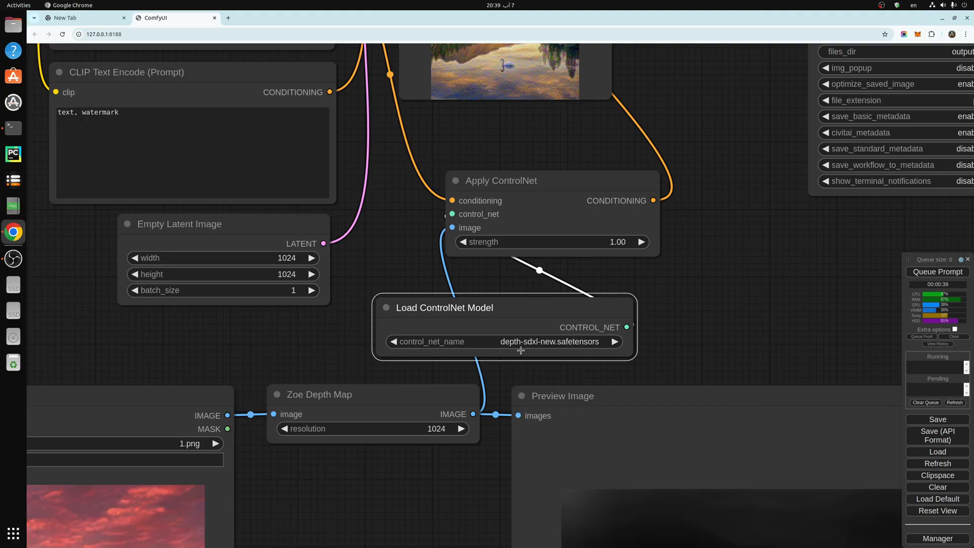
mouse_move(572, 349)
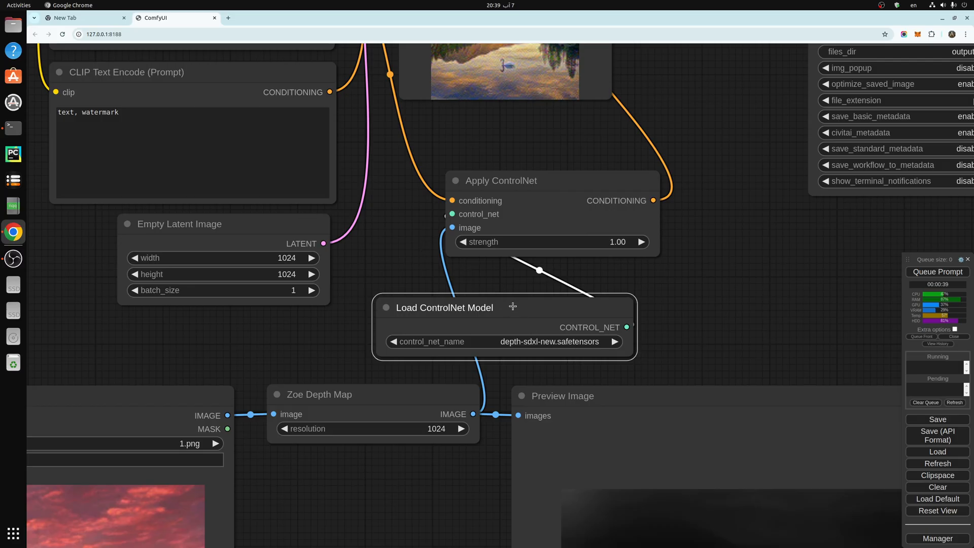
drag(512, 306, 493, 307)
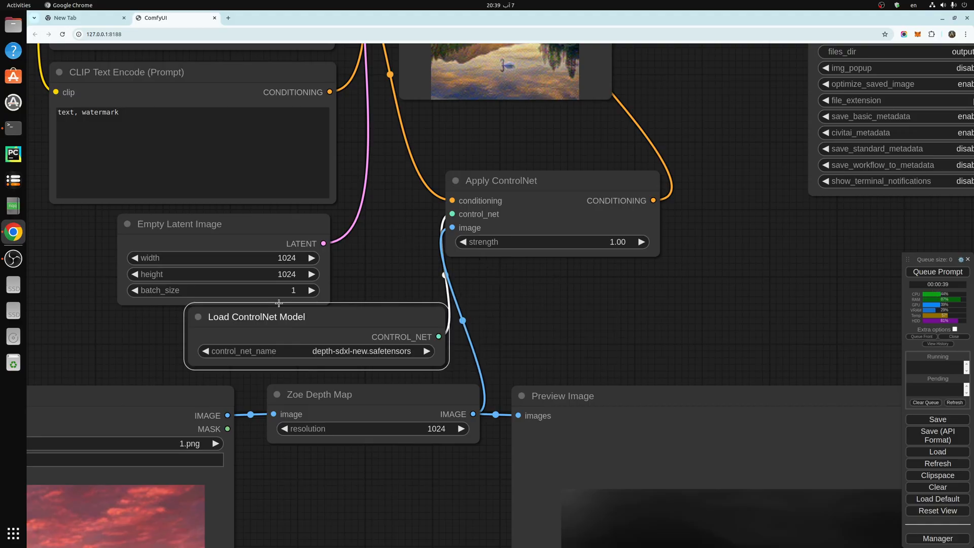
drag(255, 316, 298, 281)
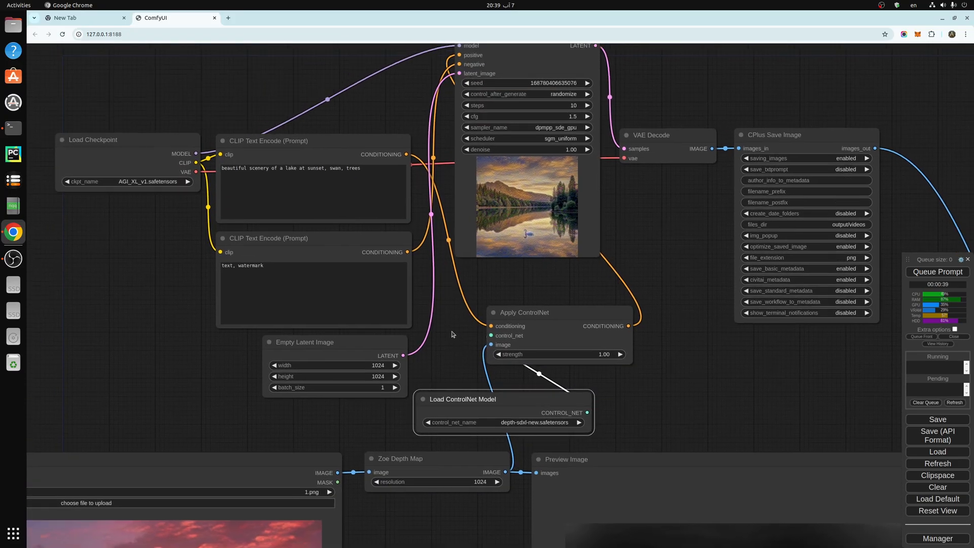
mouse_move(489, 323)
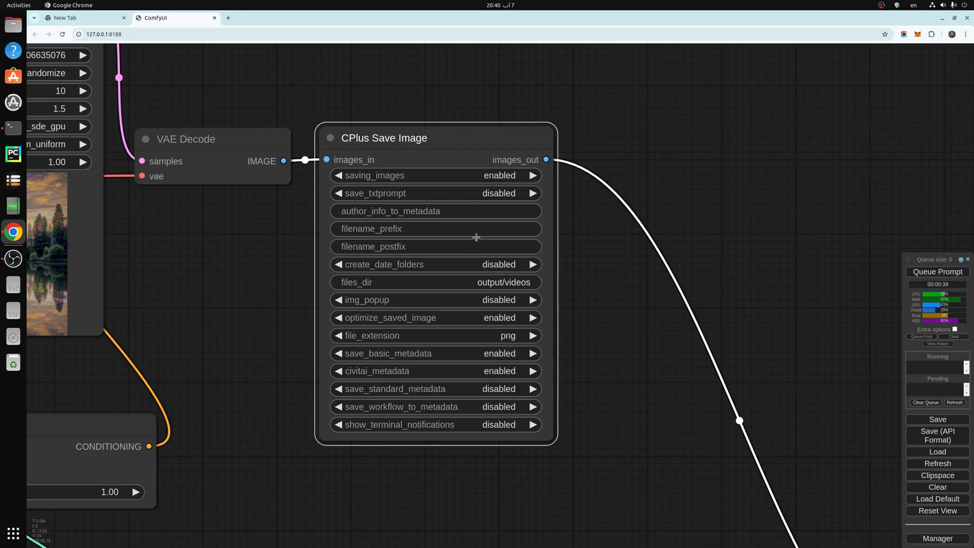
mouse_move(353, 188)
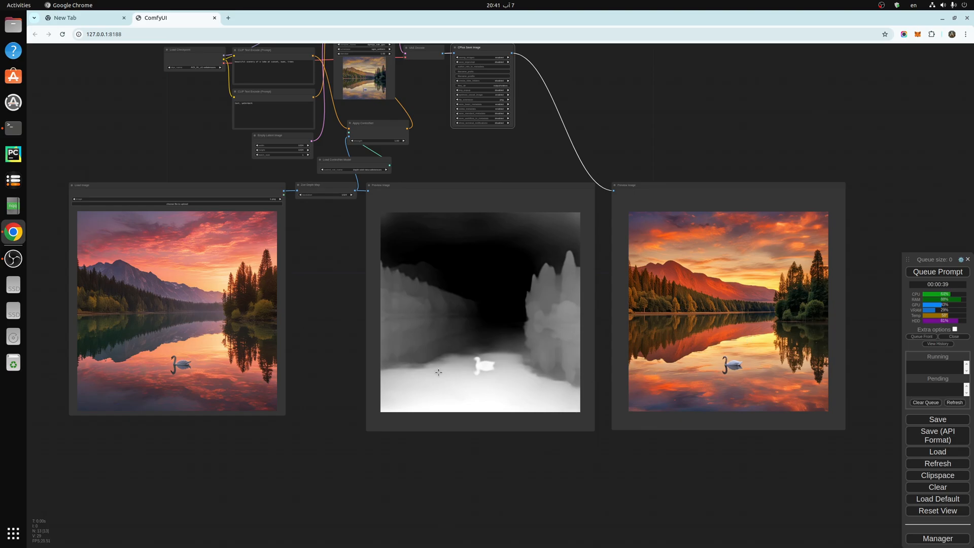
mouse_move(757, 292)
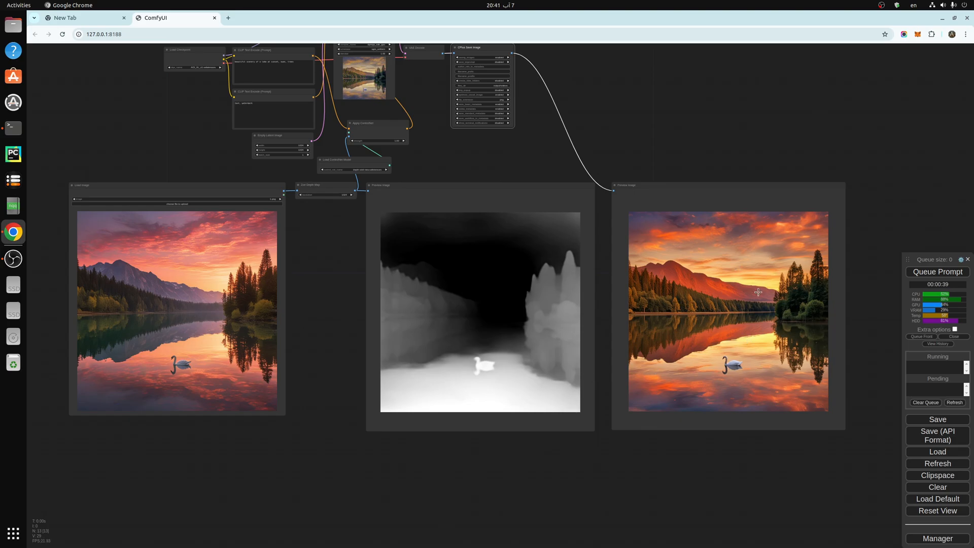
mouse_move(745, 287)
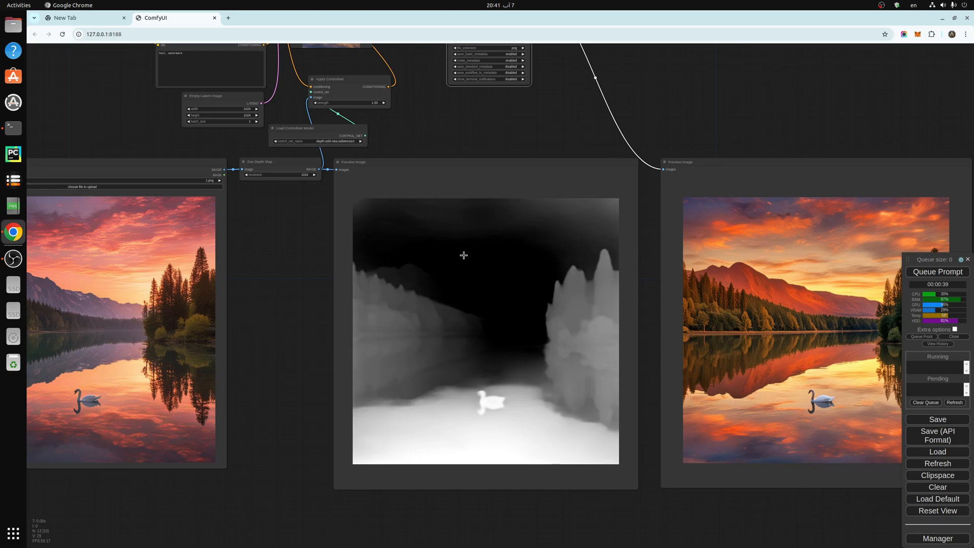
mouse_move(471, 275)
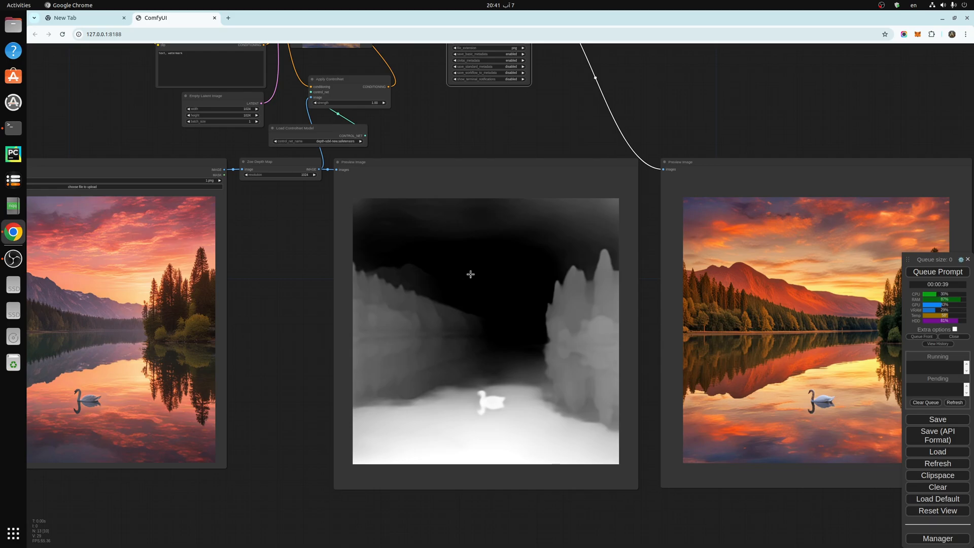